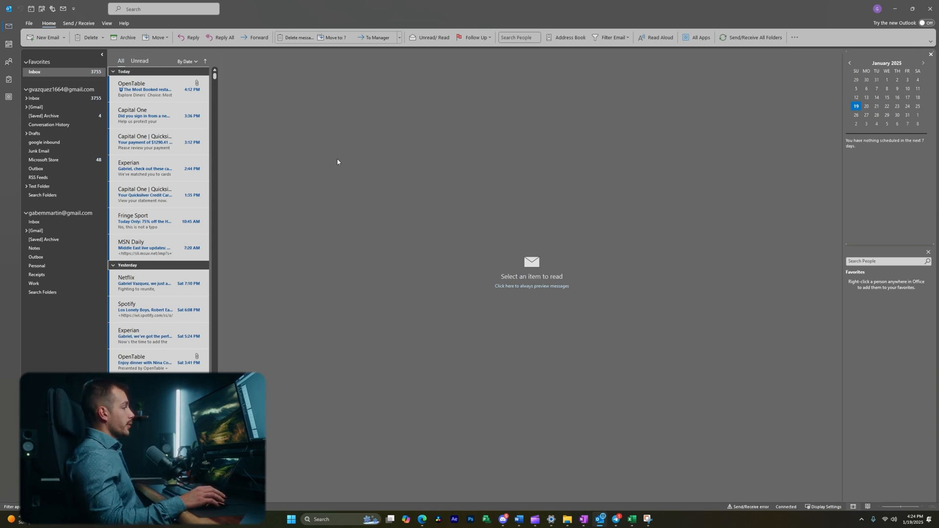
mouse_move(362, 336)
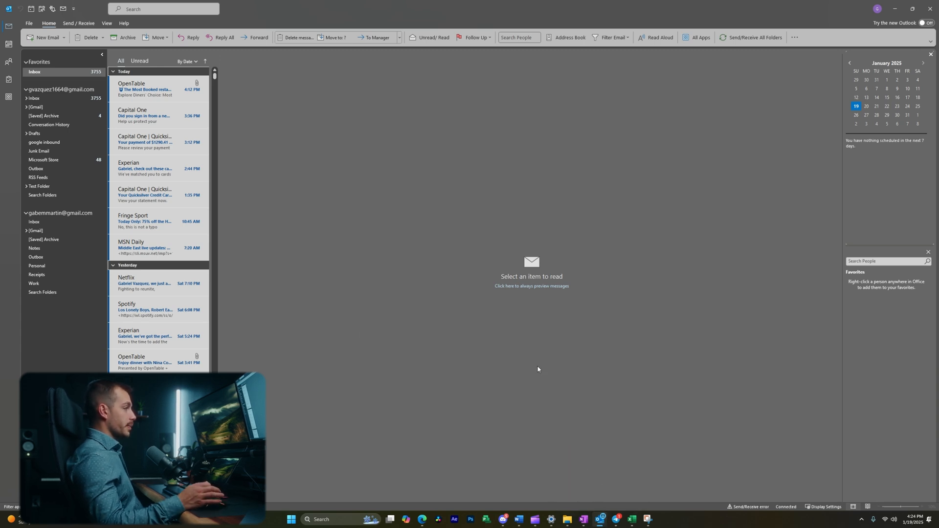
mouse_move(516, 384)
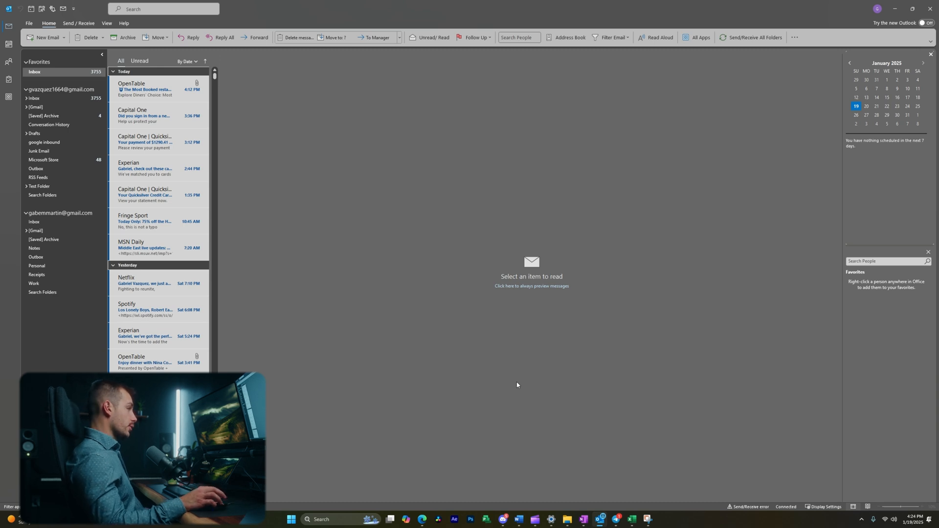
Launch the Import and Export Wizard via File > Open & Export > Import/Export.
left_click(29, 23)
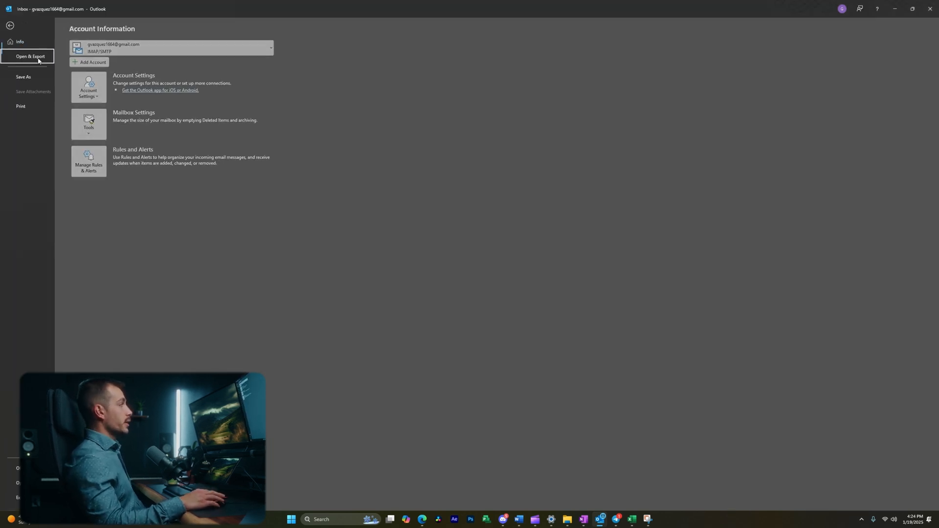
left_click(30, 57)
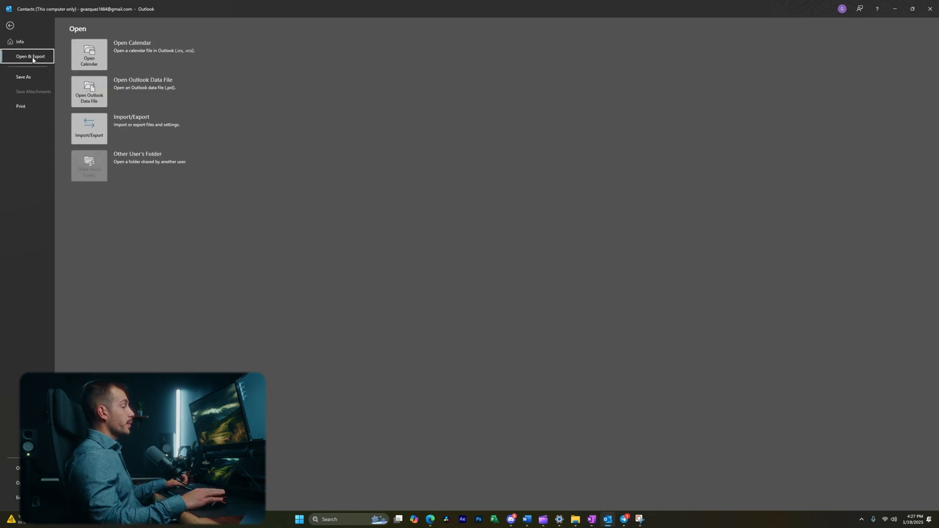
left_click(89, 129)
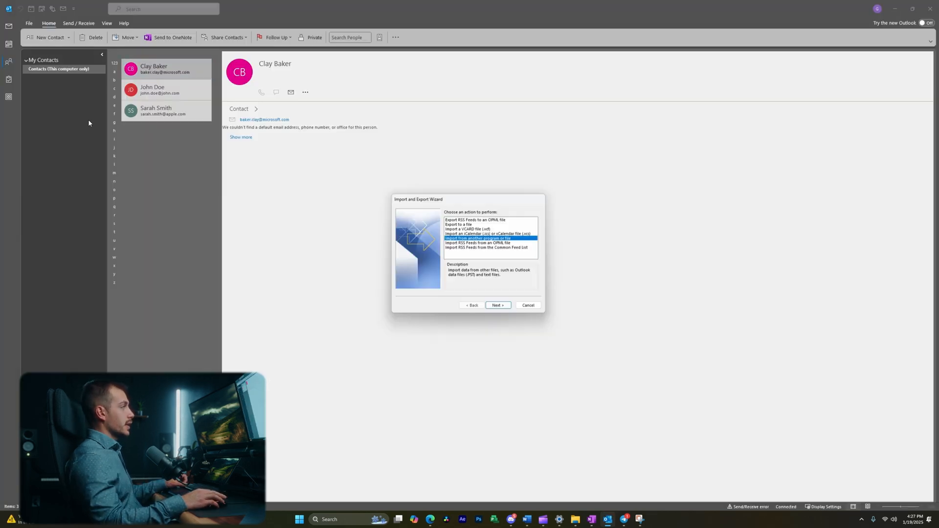
Choose Export to a file with Comma Separated Values as the file type.
left_click(459, 225)
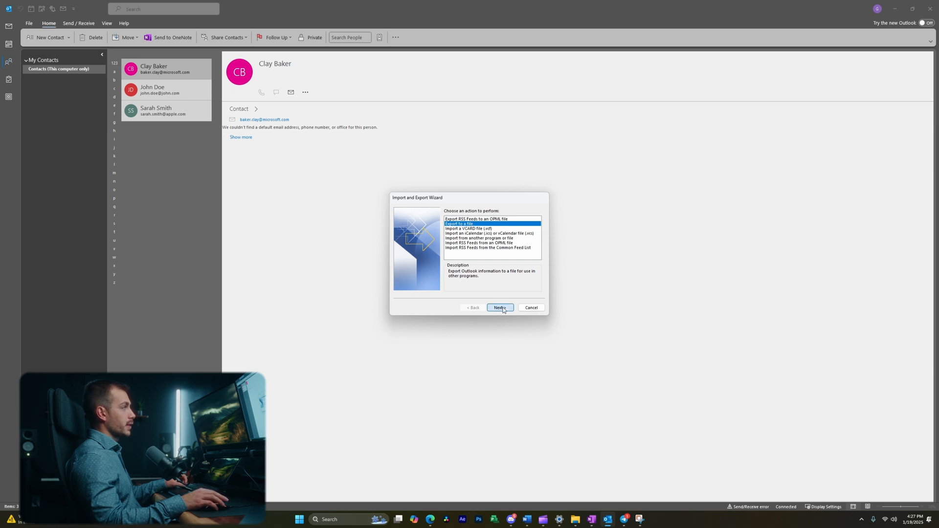
left_click(499, 308)
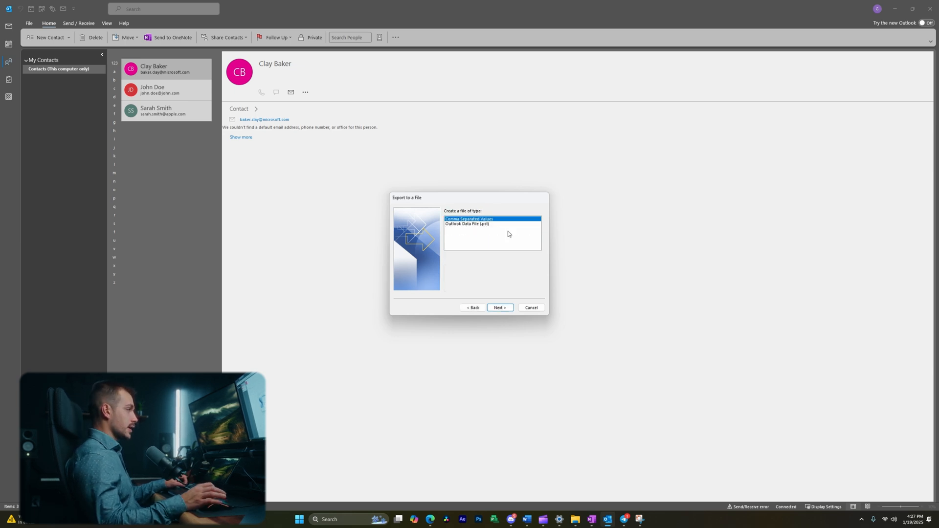
left_click(467, 224)
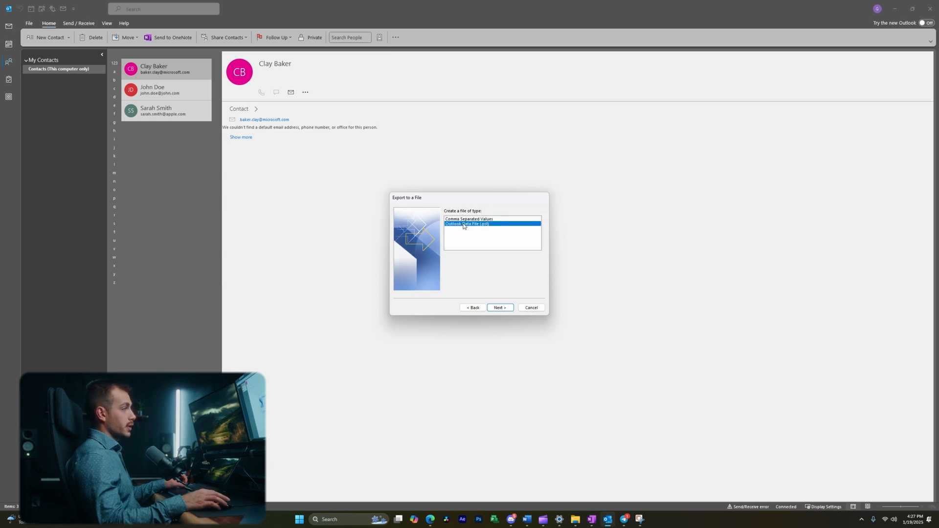
left_click(499, 307)
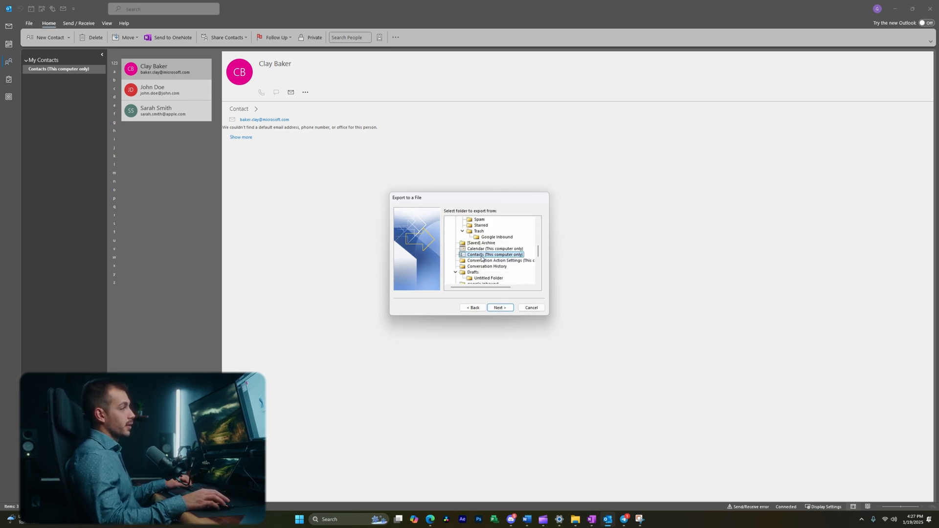
Select the Contacts folder, keep the Downloads destination, and finish the export.
left_click(500, 307)
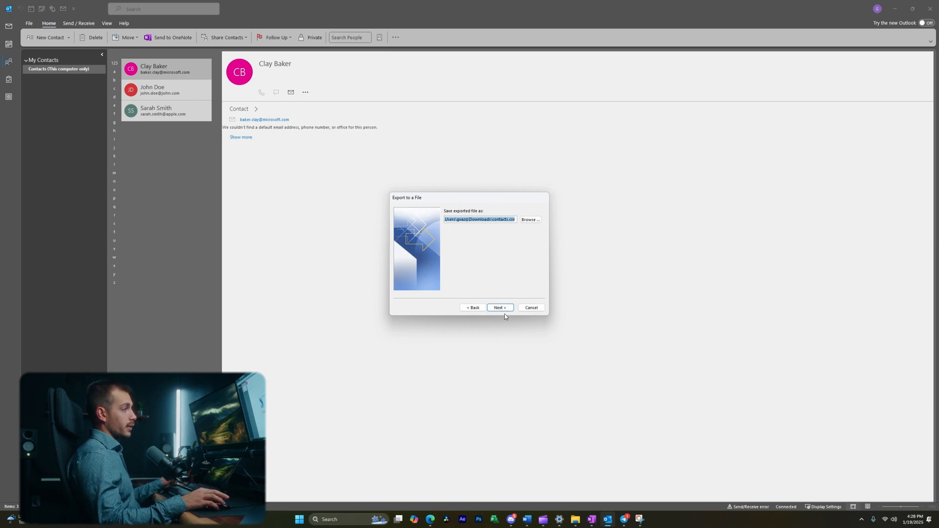
left_click(499, 307)
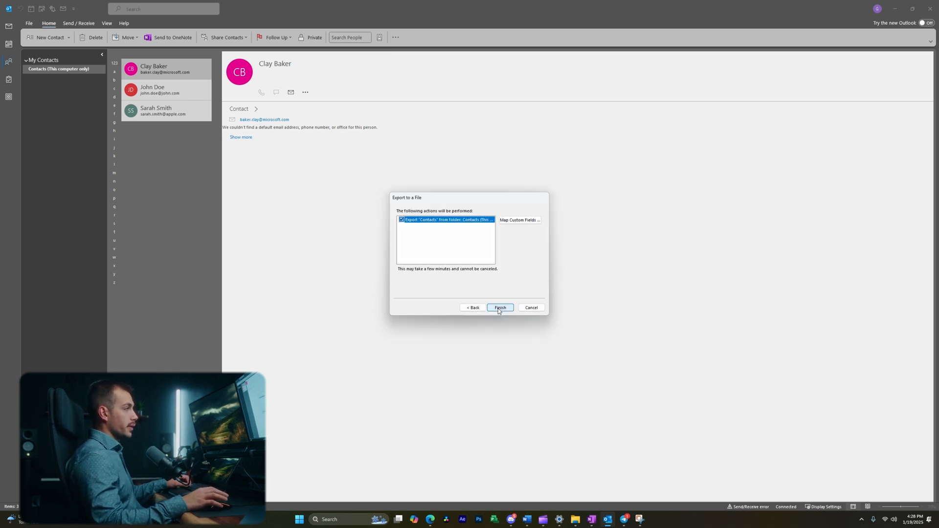
left_click(500, 307)
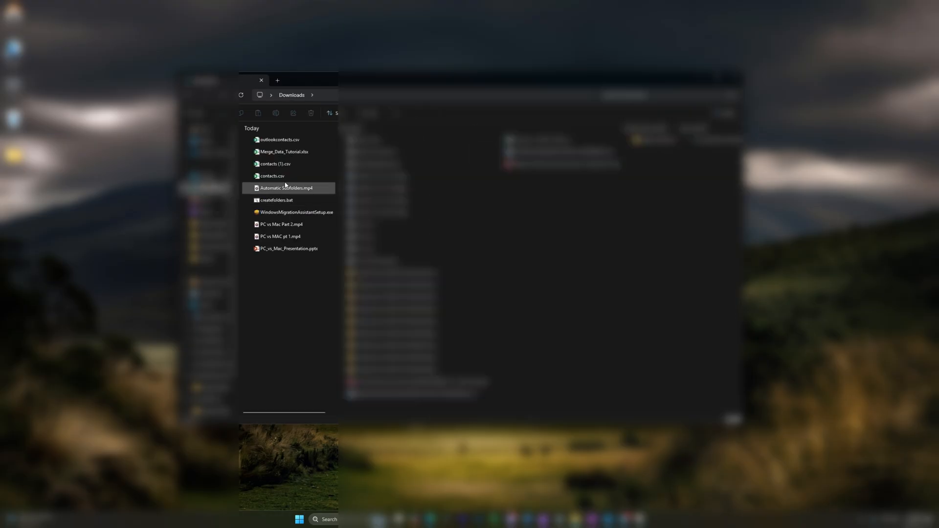
mouse_move(279, 140)
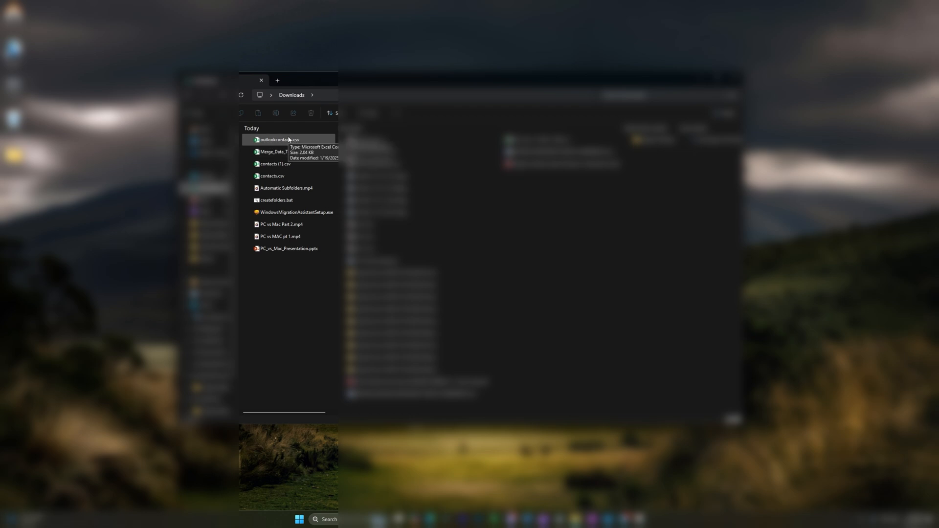
Open outlookcontacts.csv from Downloads in Excel.
double_click(279, 140)
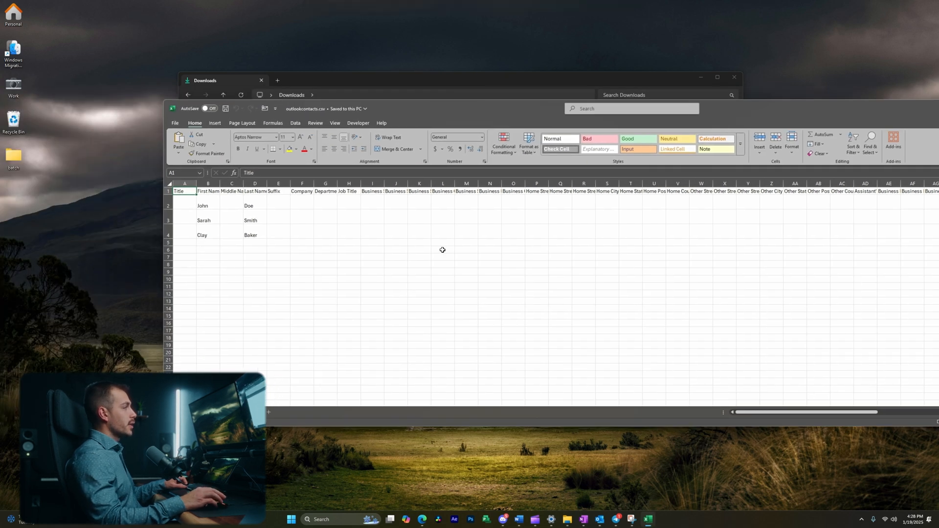
Maximize Excel and scroll right to the E-mail Address columns for John, Sarah and Clay.
left_click(231, 217)
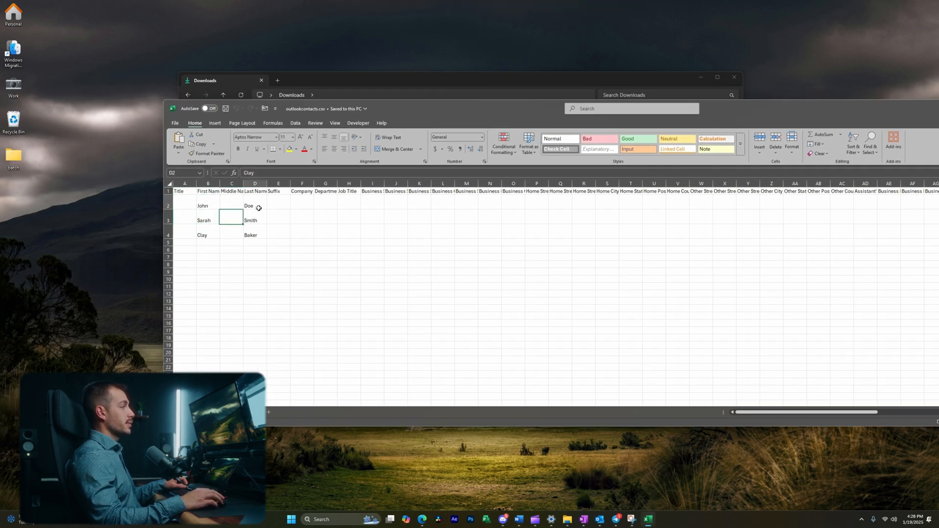
left_click(717, 77)
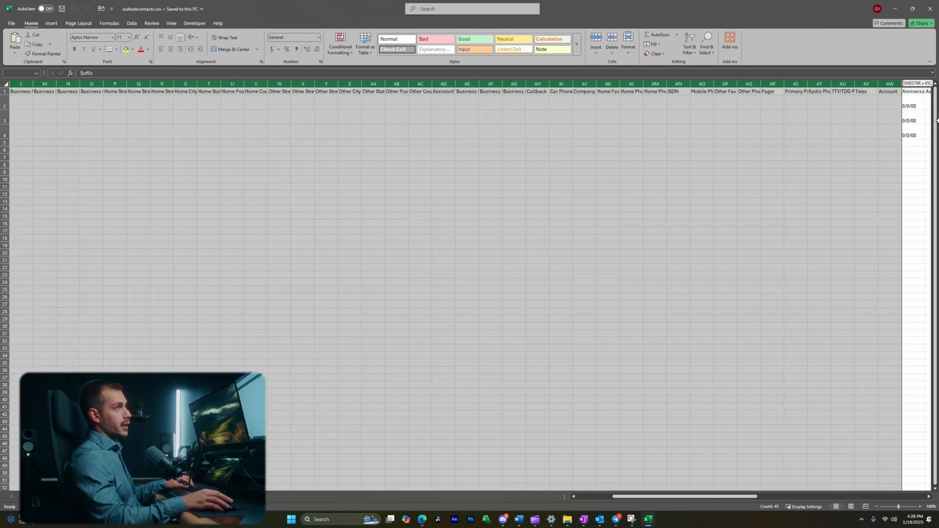
scroll("right", 3)
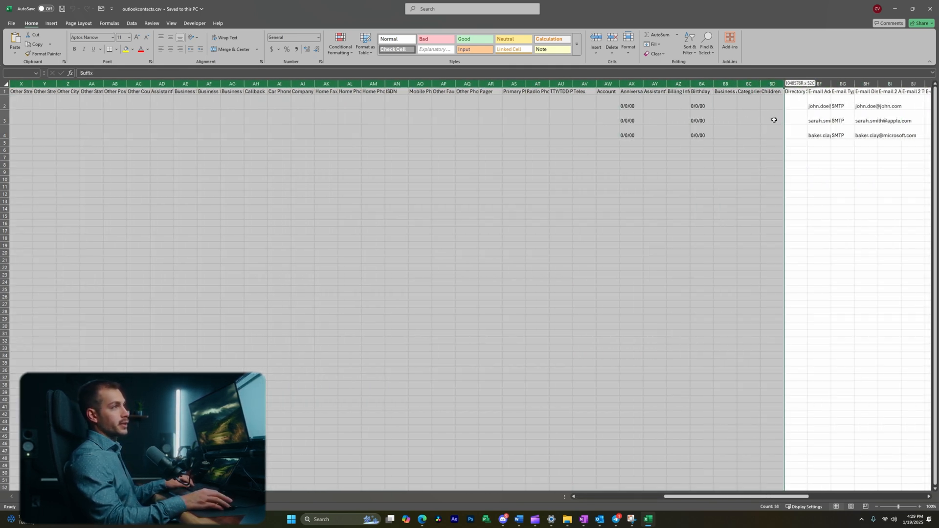